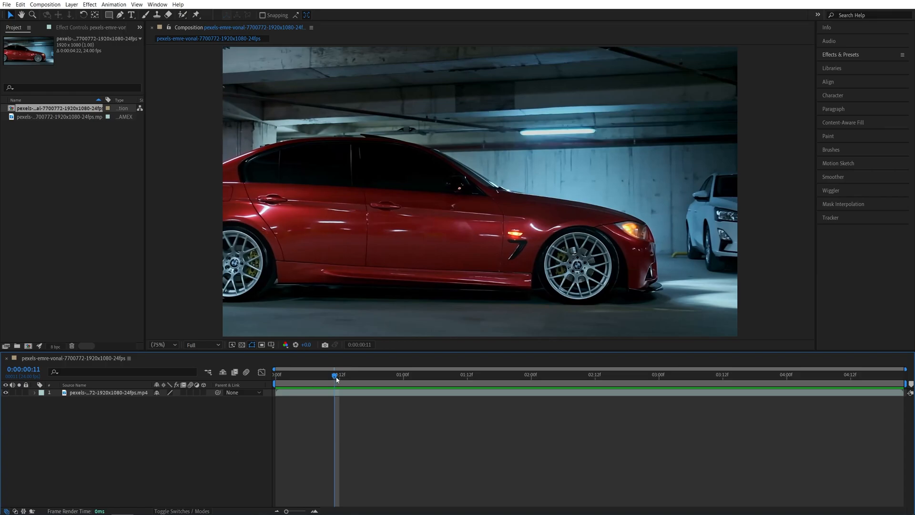
- Preview the car clip, then enable Time Remapping on its layer with Ctrl+Alt+T
drag(336, 373, 727, 374)
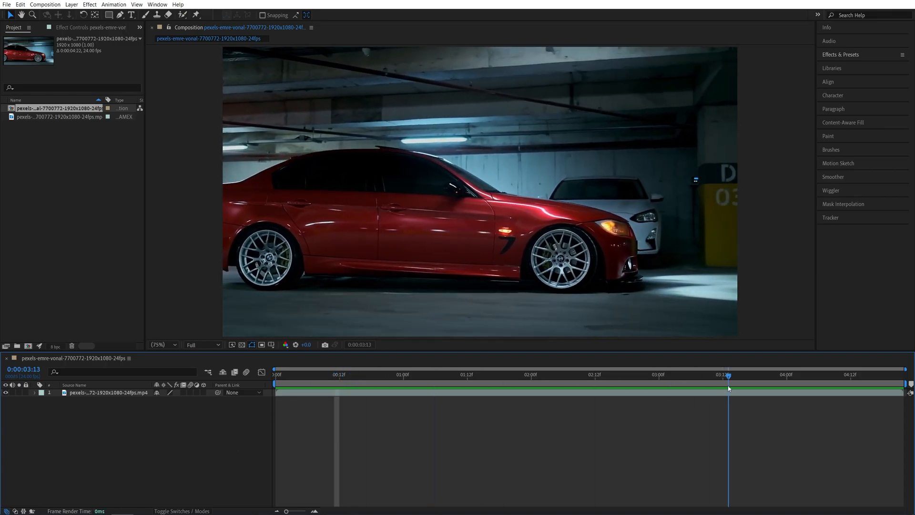
click(314, 374)
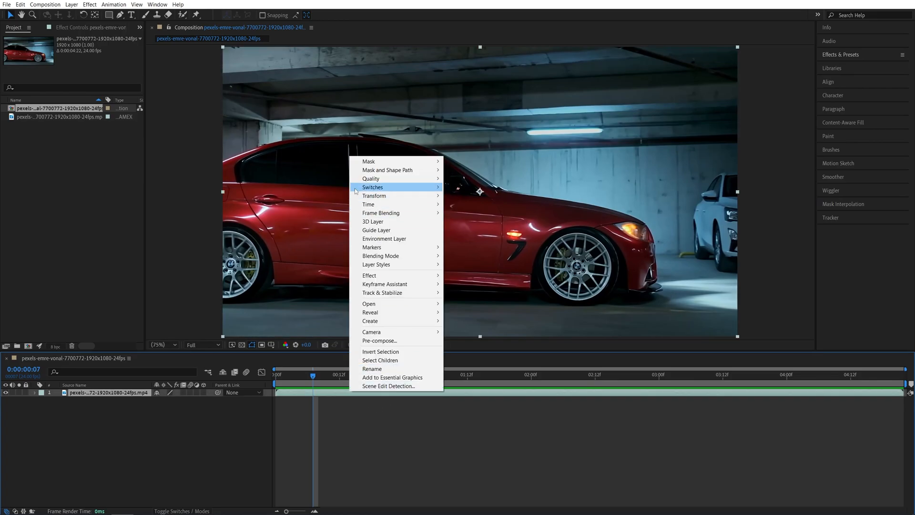
mouse_move(373, 204)
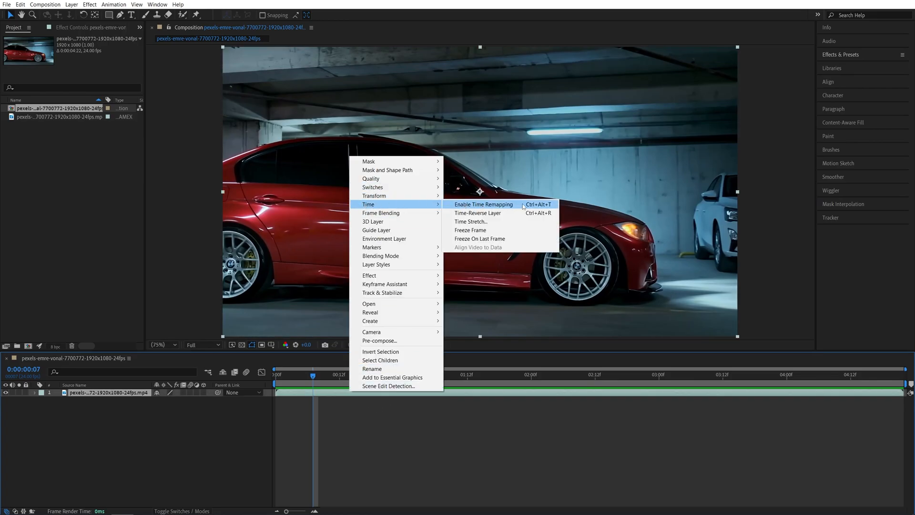
key(ctrl+alt+t)
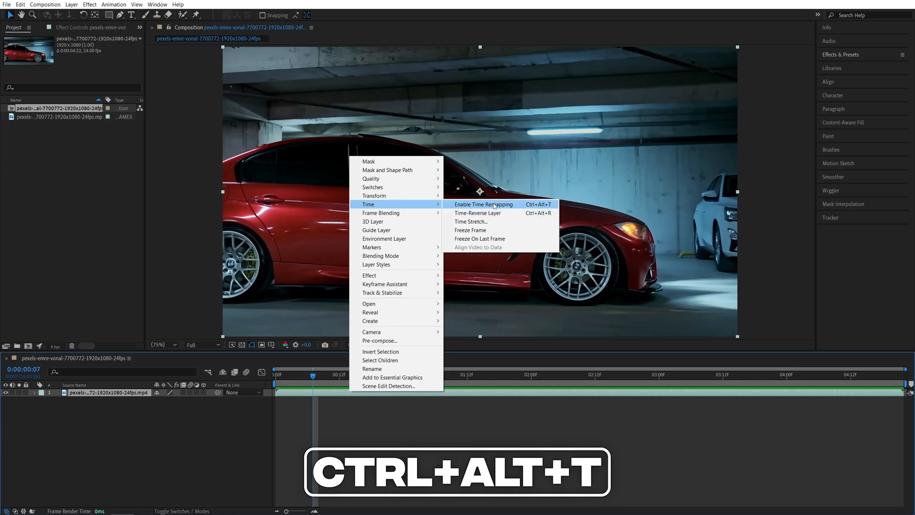
click(482, 204)
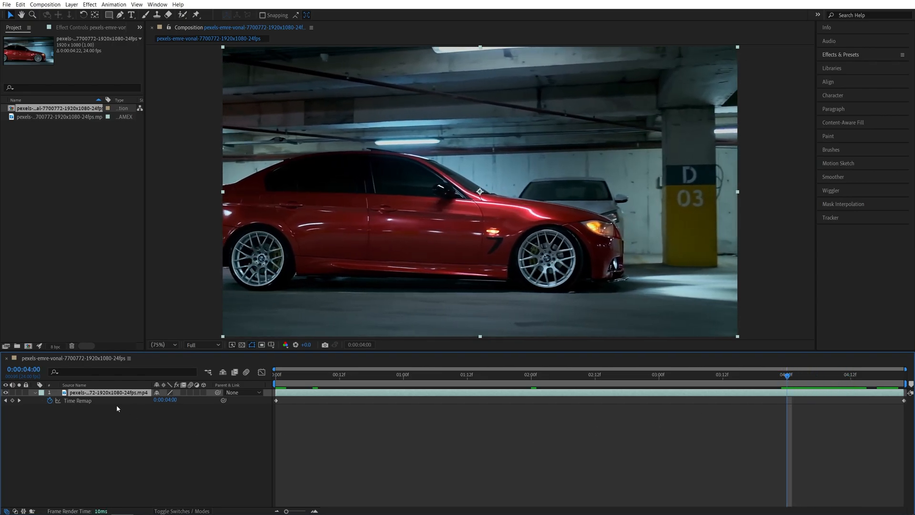
mouse_move(13, 402)
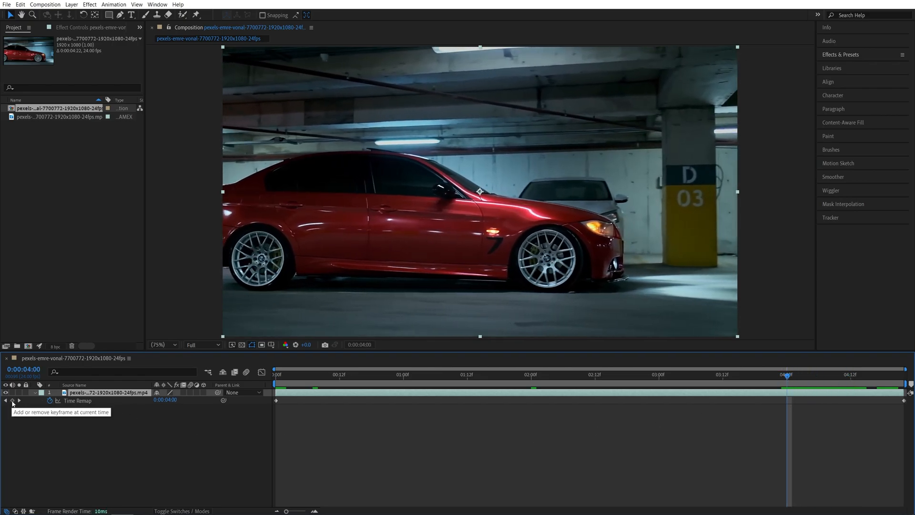
- Add a Time Remap keyframe at the 0:00:04:00 mark
click(12, 403)
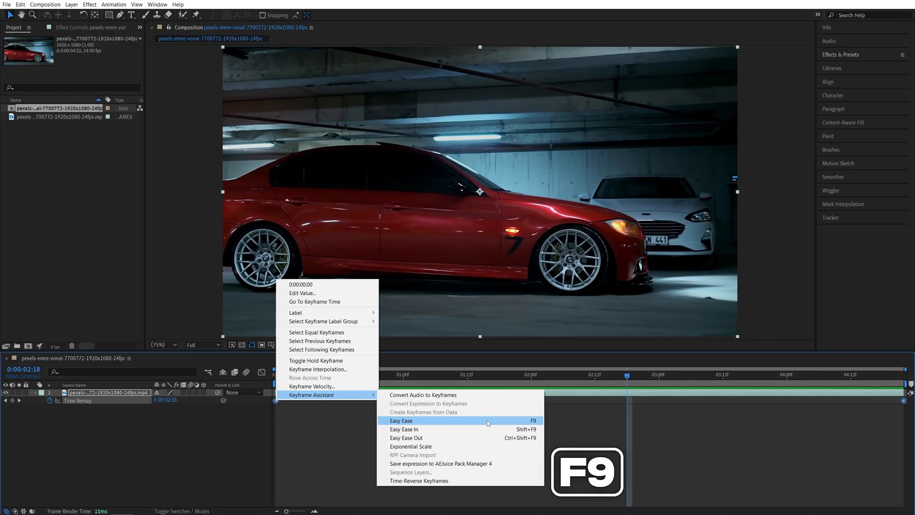
- Apply Easy Ease to the Time Remap keyframes
click(401, 420)
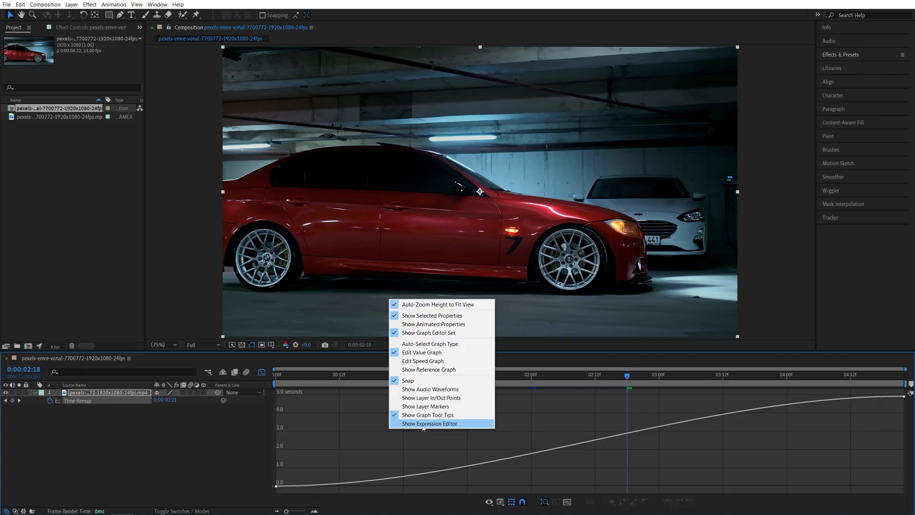
mouse_move(421, 351)
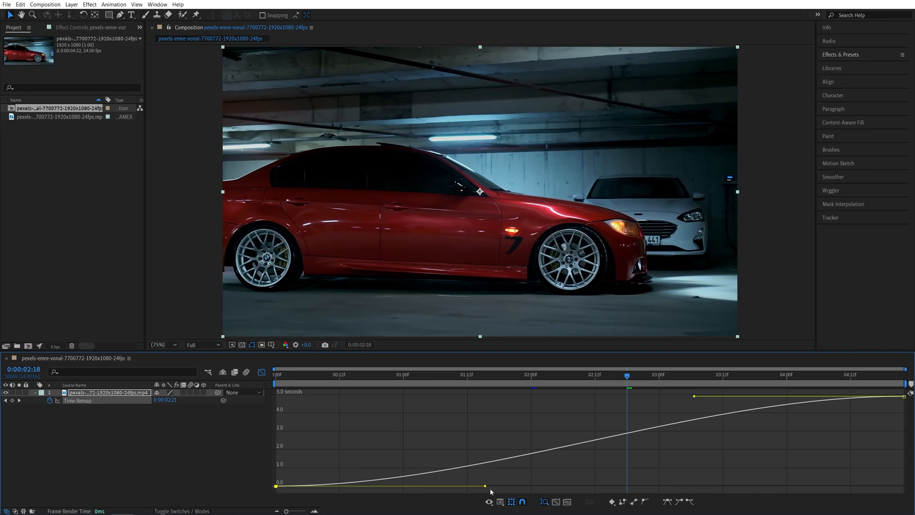
- Drag the Bezier handles so the curve is steep at both ends and flat mid-clip
drag(487, 485, 409, 476)
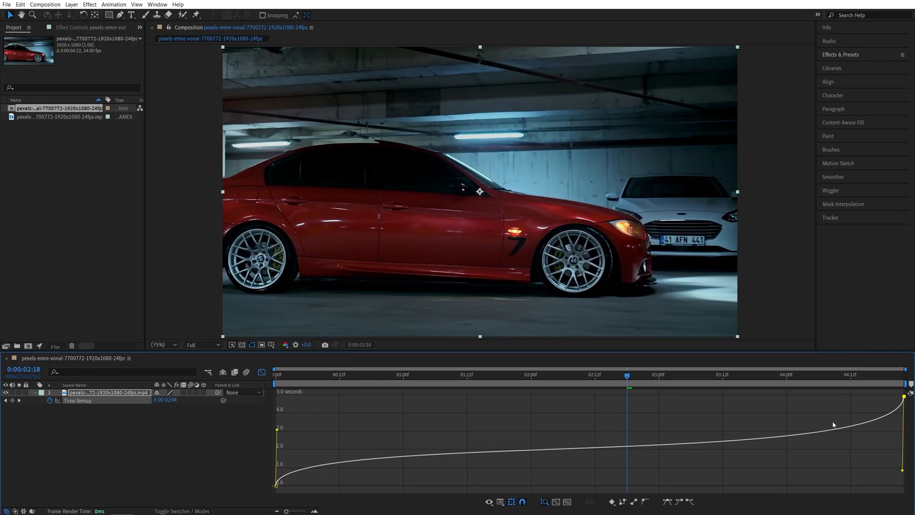
click(261, 372)
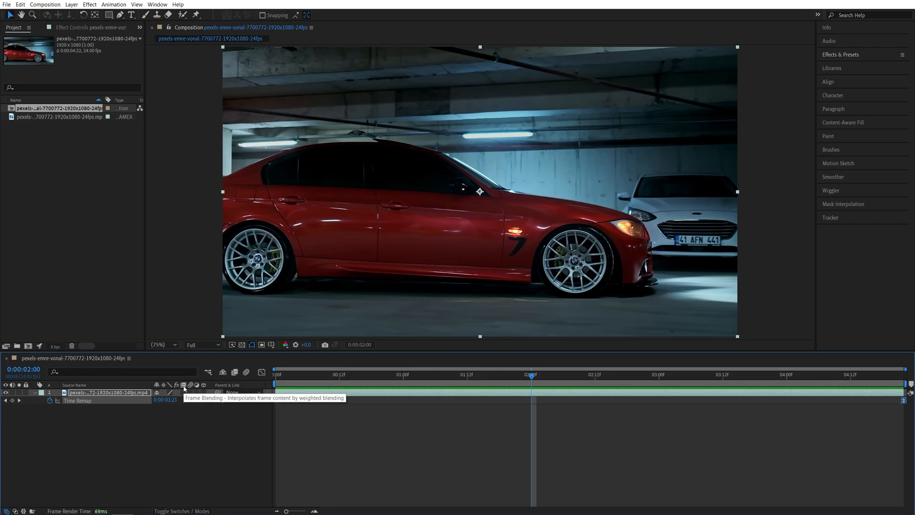
- Switch on Frame Blending for the car layer in the Switches column
click(184, 392)
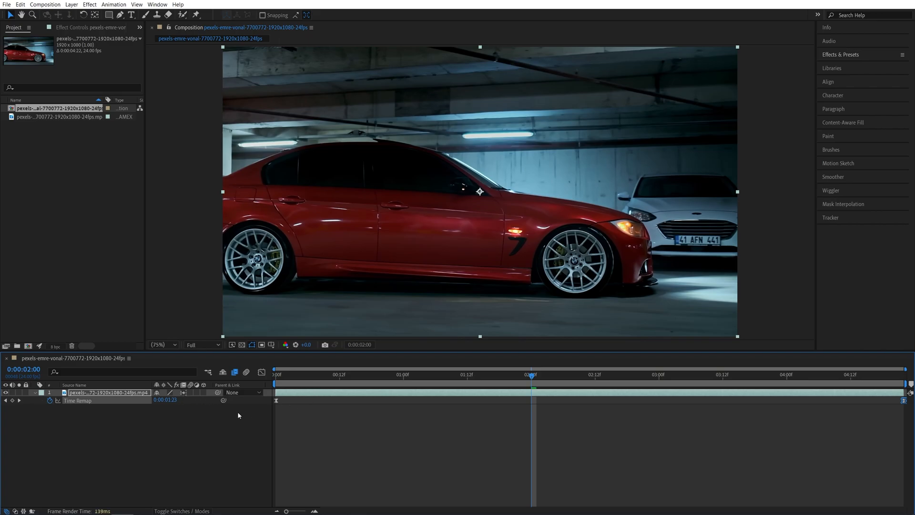
mouse_move(213, 414)
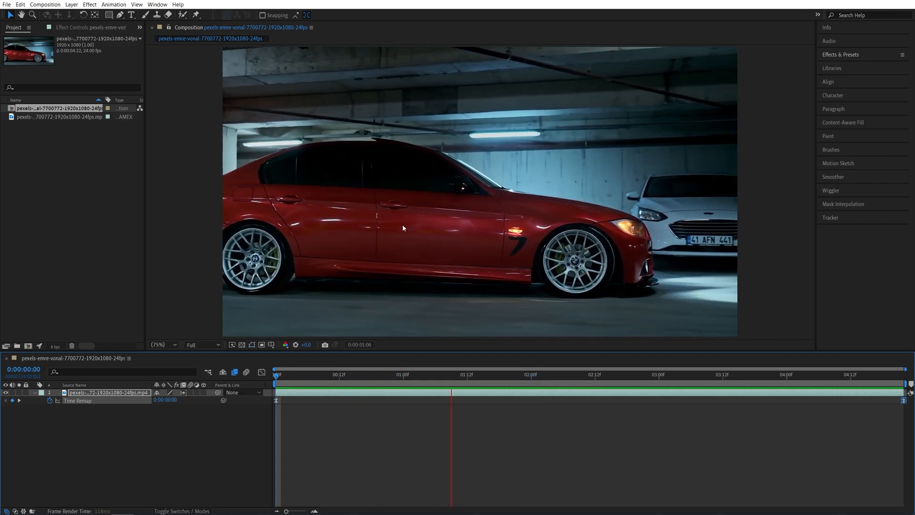
click(706, 374)
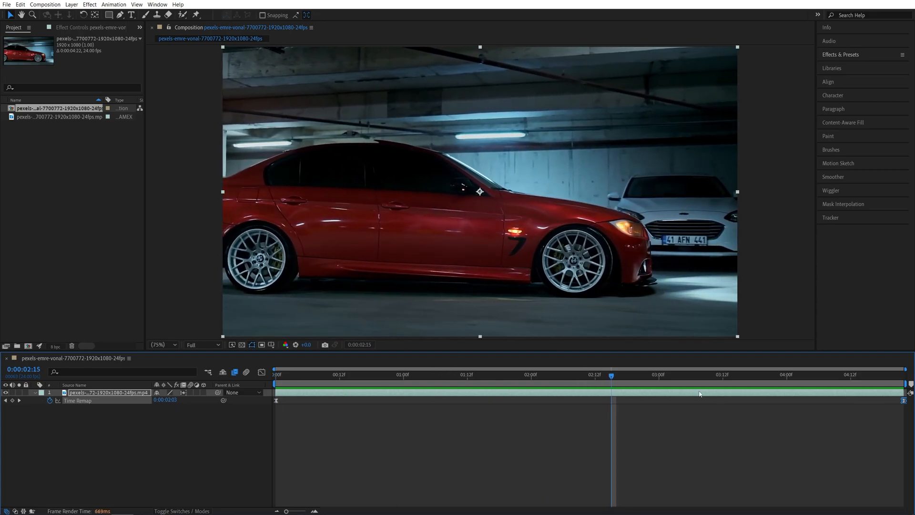
- Select the final Time Remap keyframe to move it to 0:00:02:00
click(899, 373)
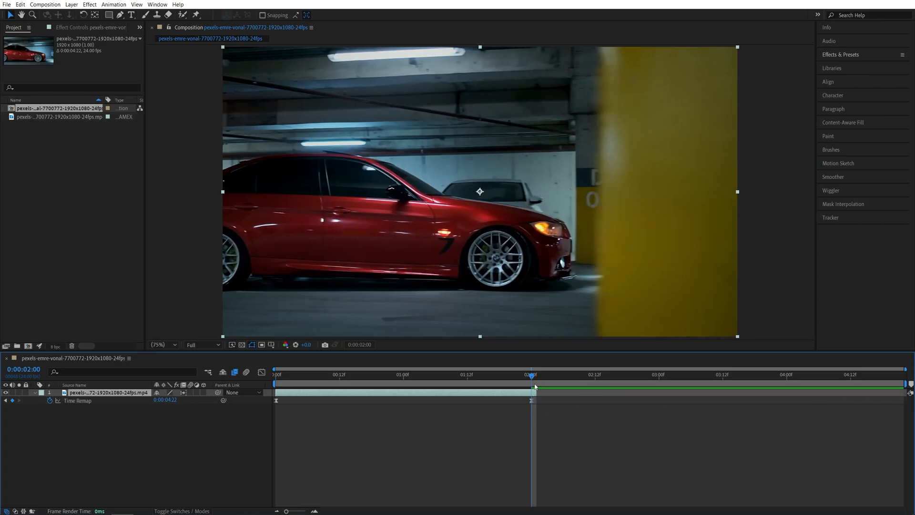
mouse_move(529, 378)
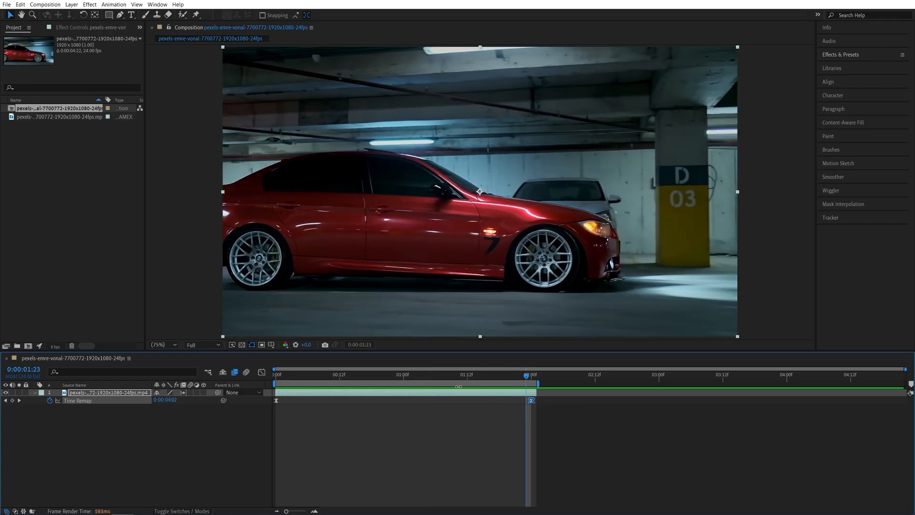
mouse_move(527, 380)
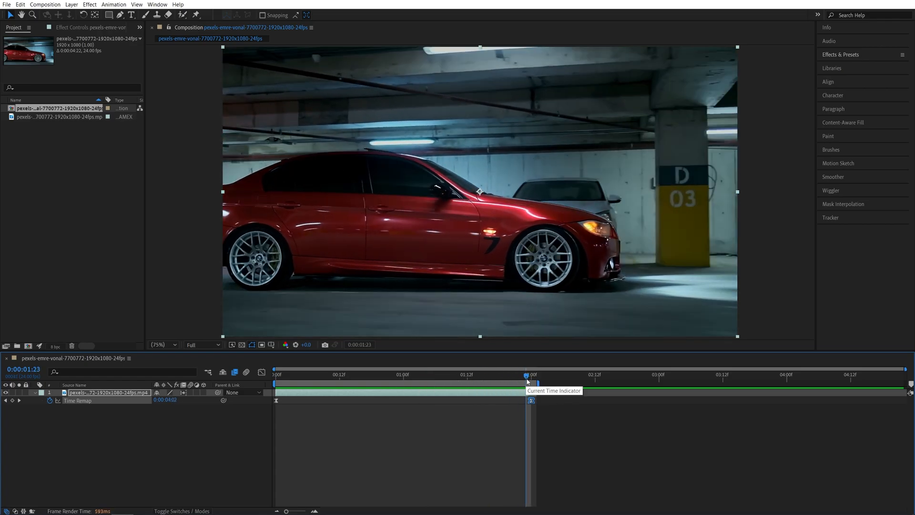